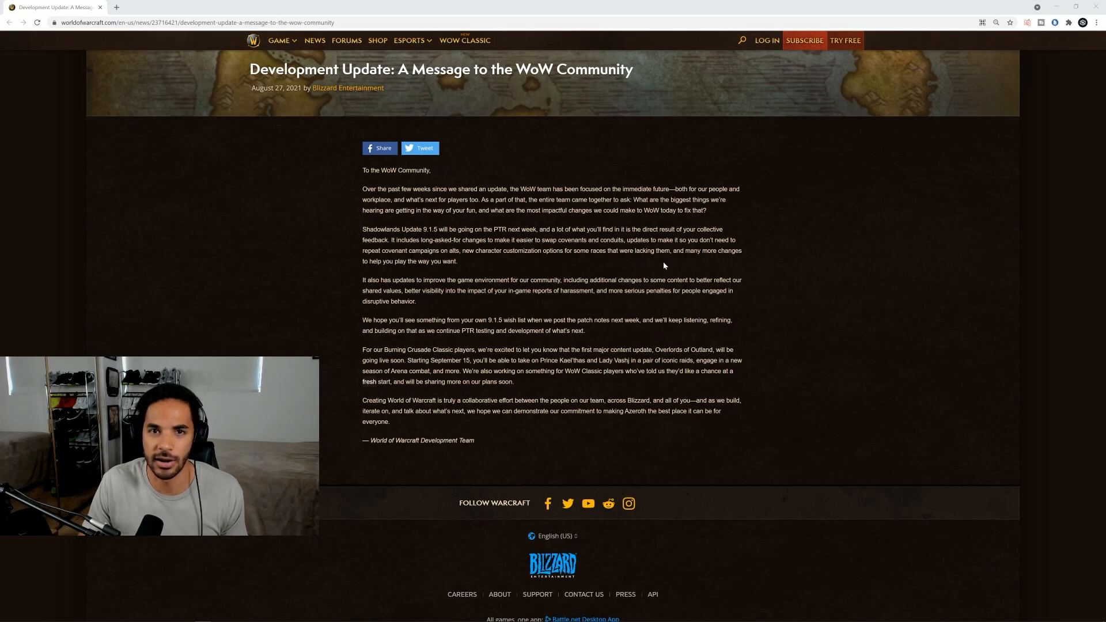
mouse_move(651, 263)
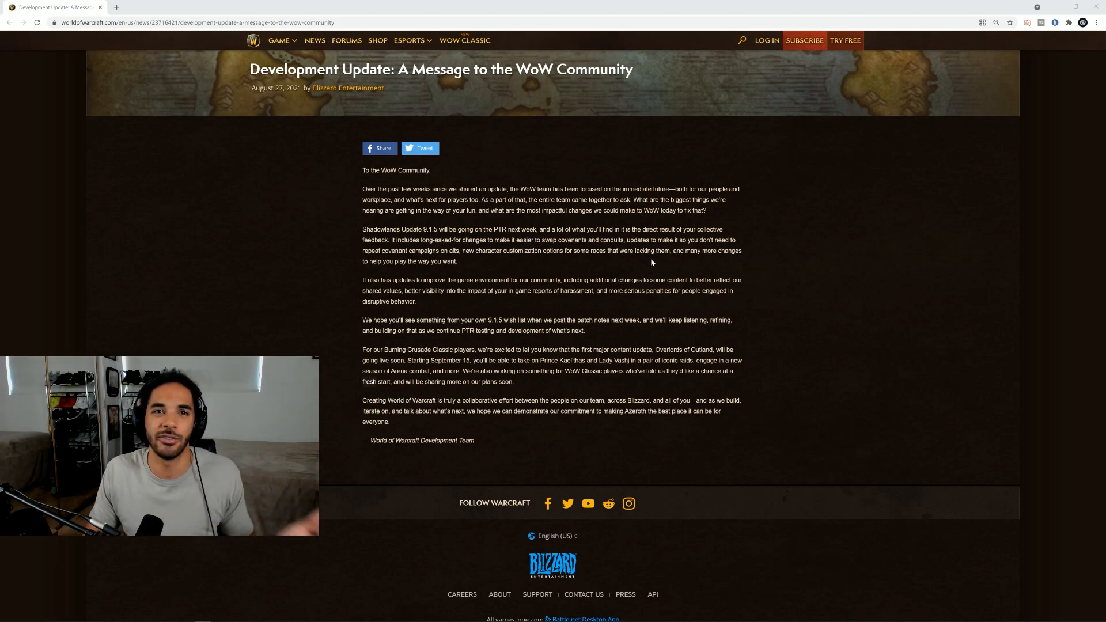
mouse_move(780, 274)
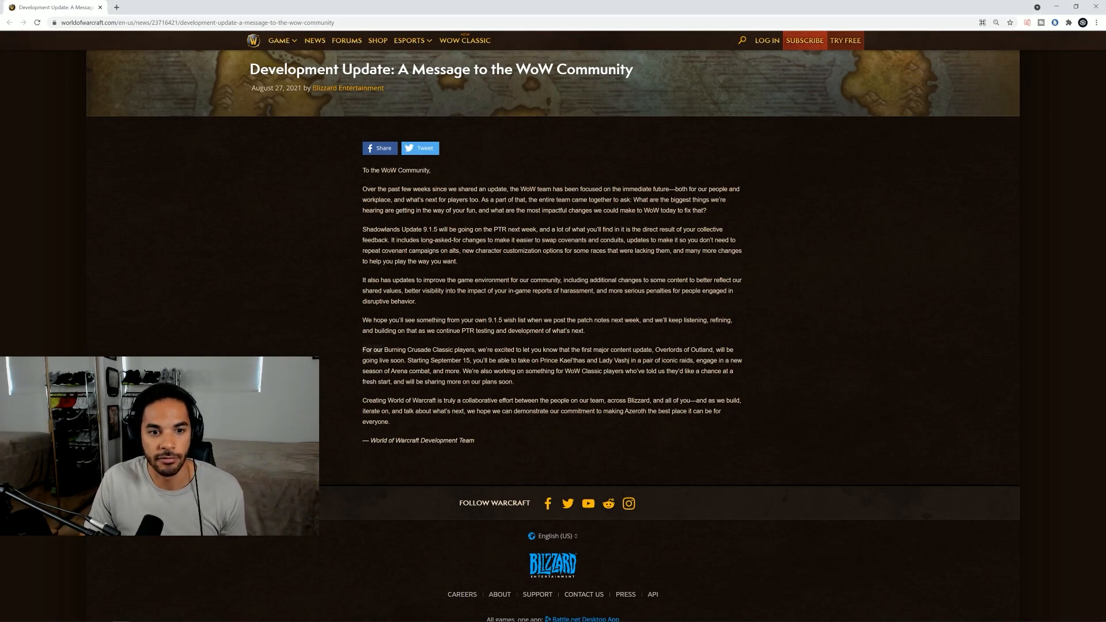
scroll("down", 3)
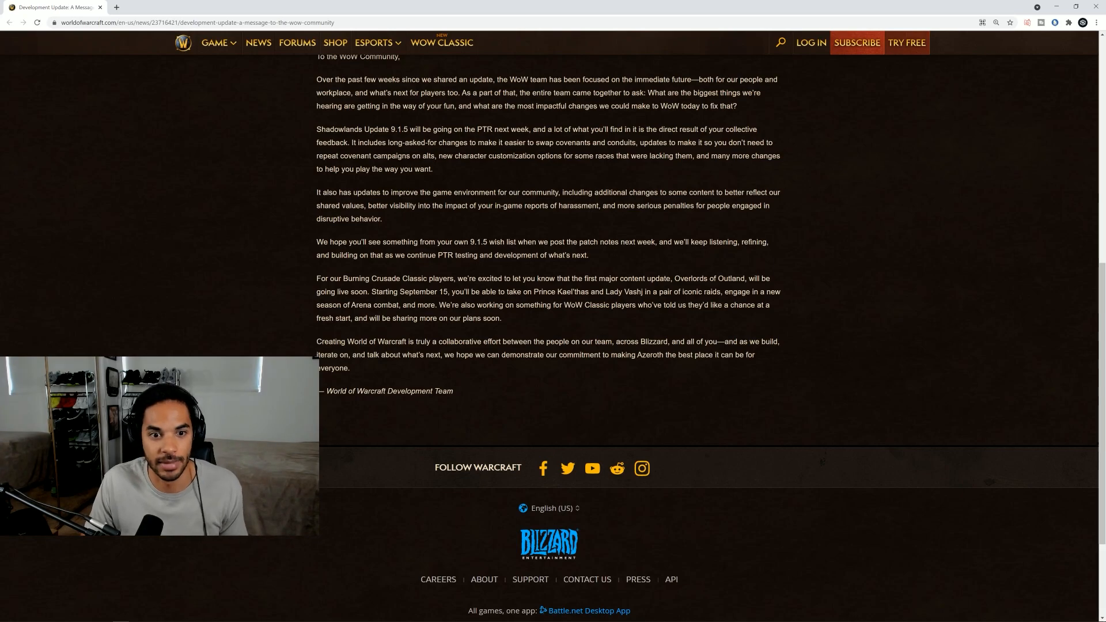
mouse_move(441, 300)
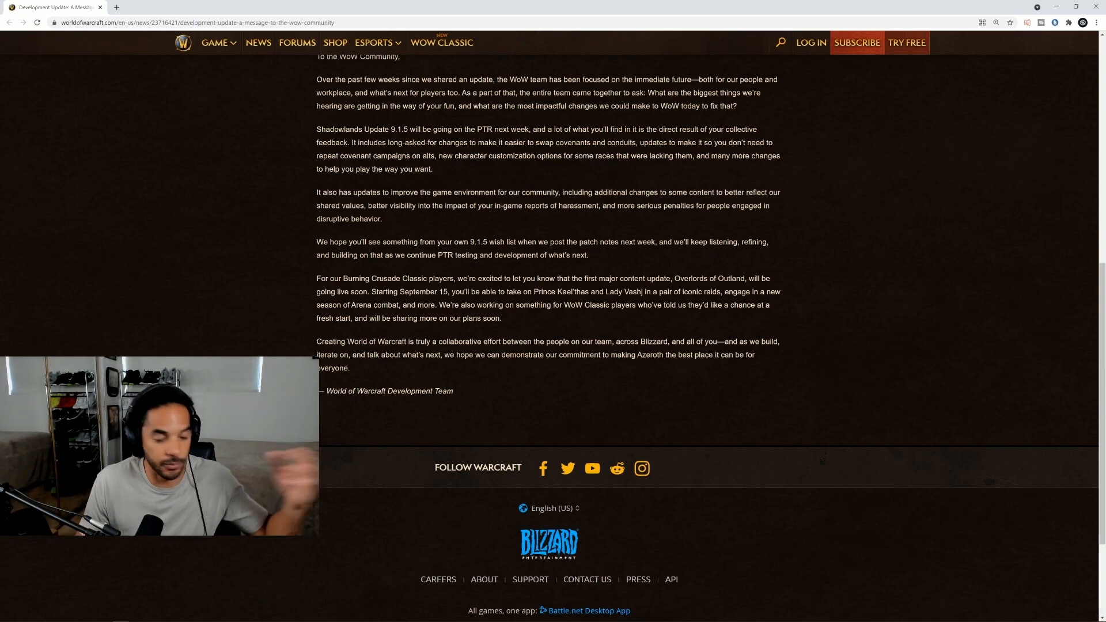
mouse_move(543, 317)
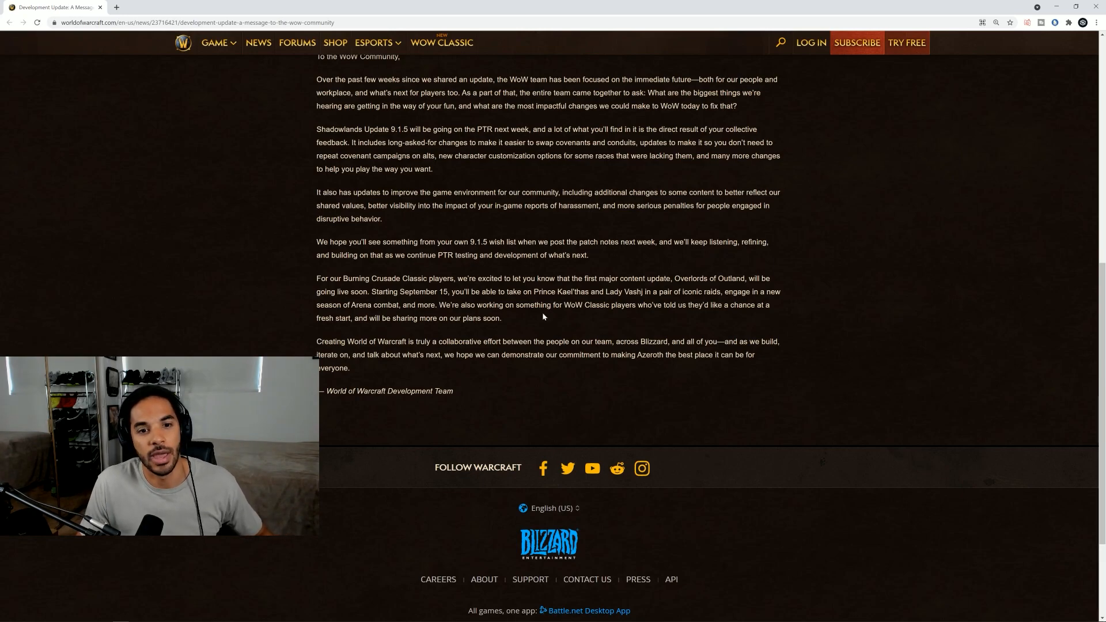